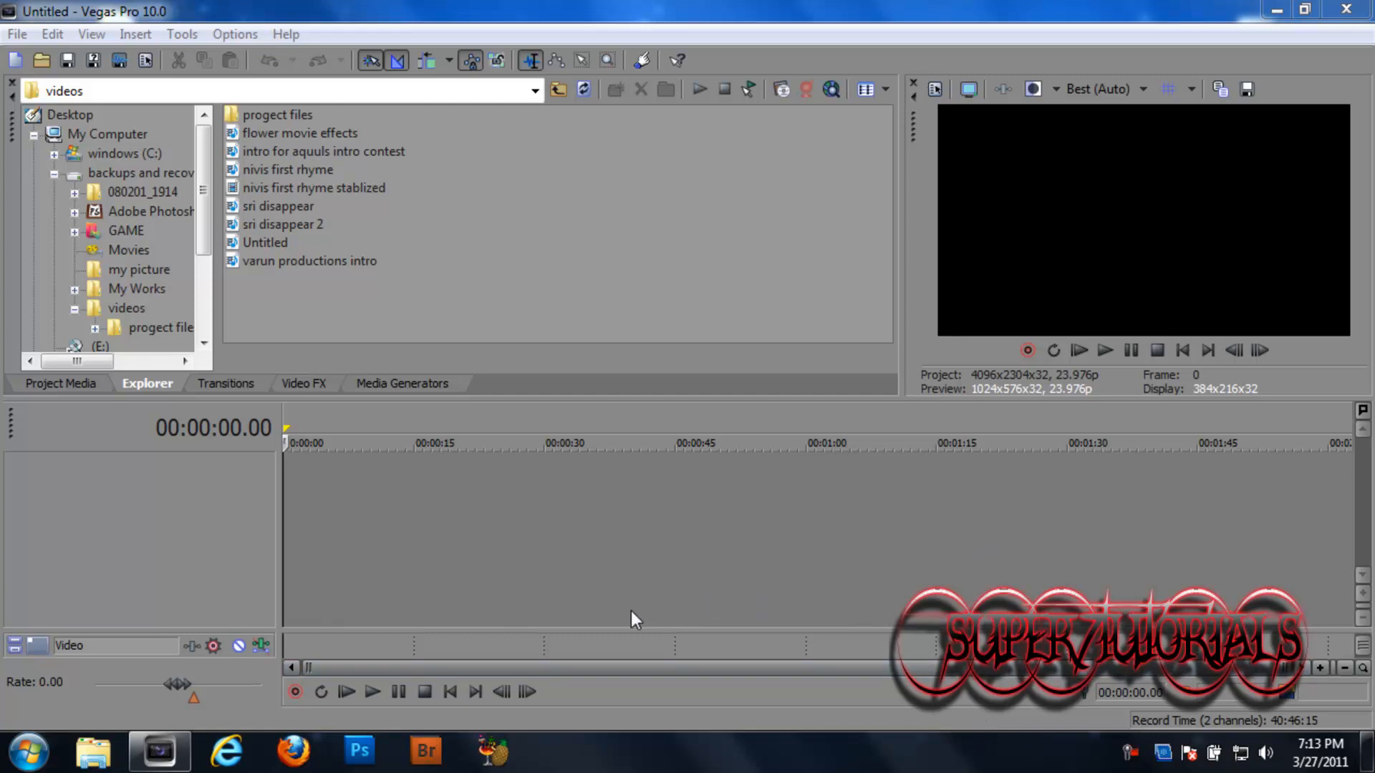
{"action": "mouse_move", "coordinate": [619, 624]}
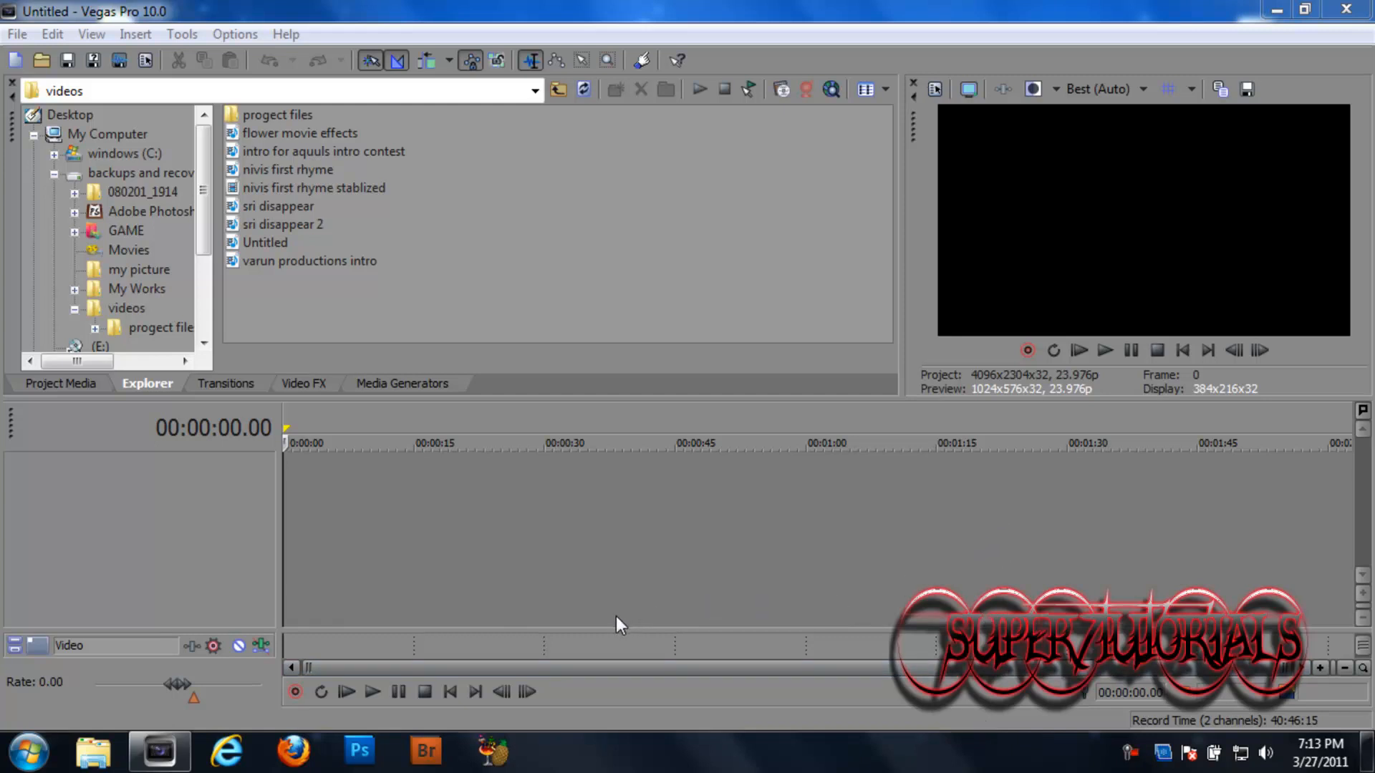
{"action": "mouse_move", "coordinate": [454, 629]}
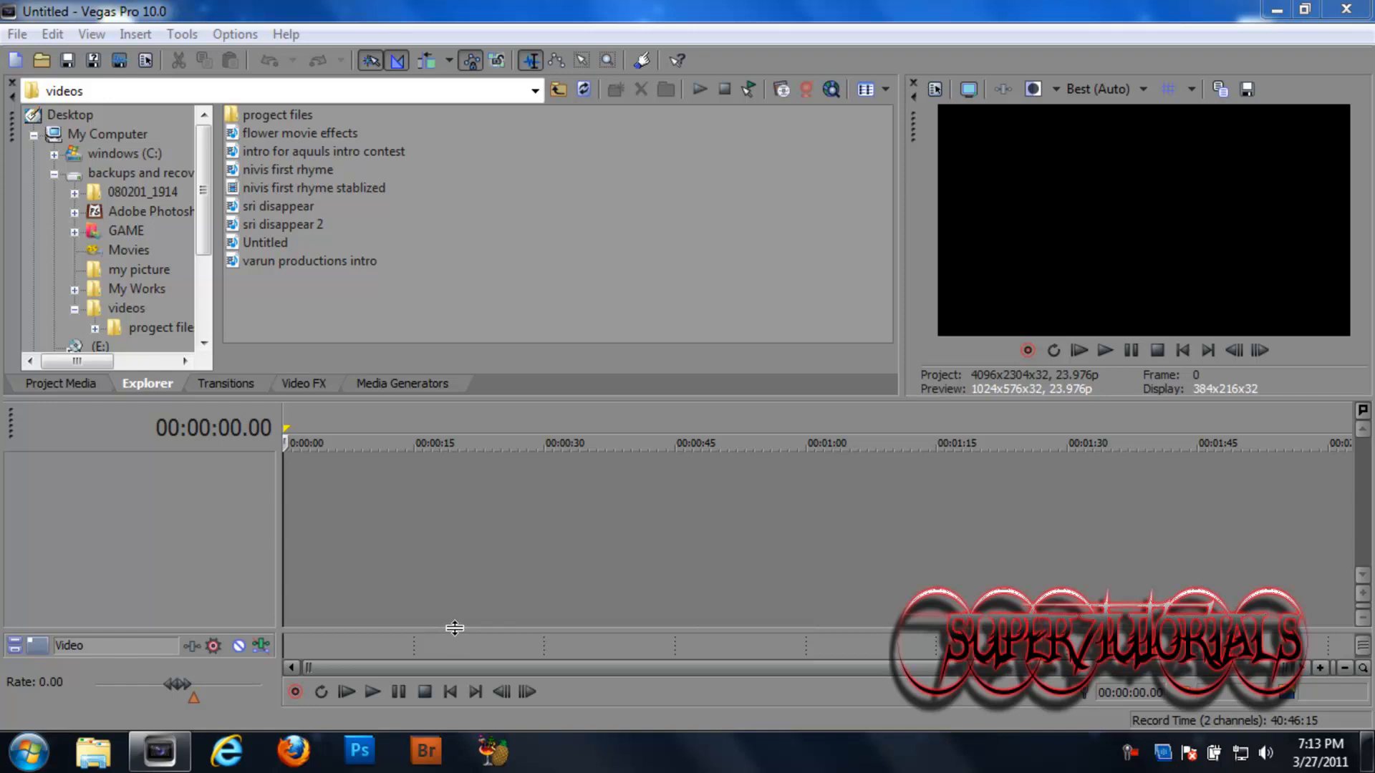
{"action": "mouse_move", "coordinate": [244, 719]}
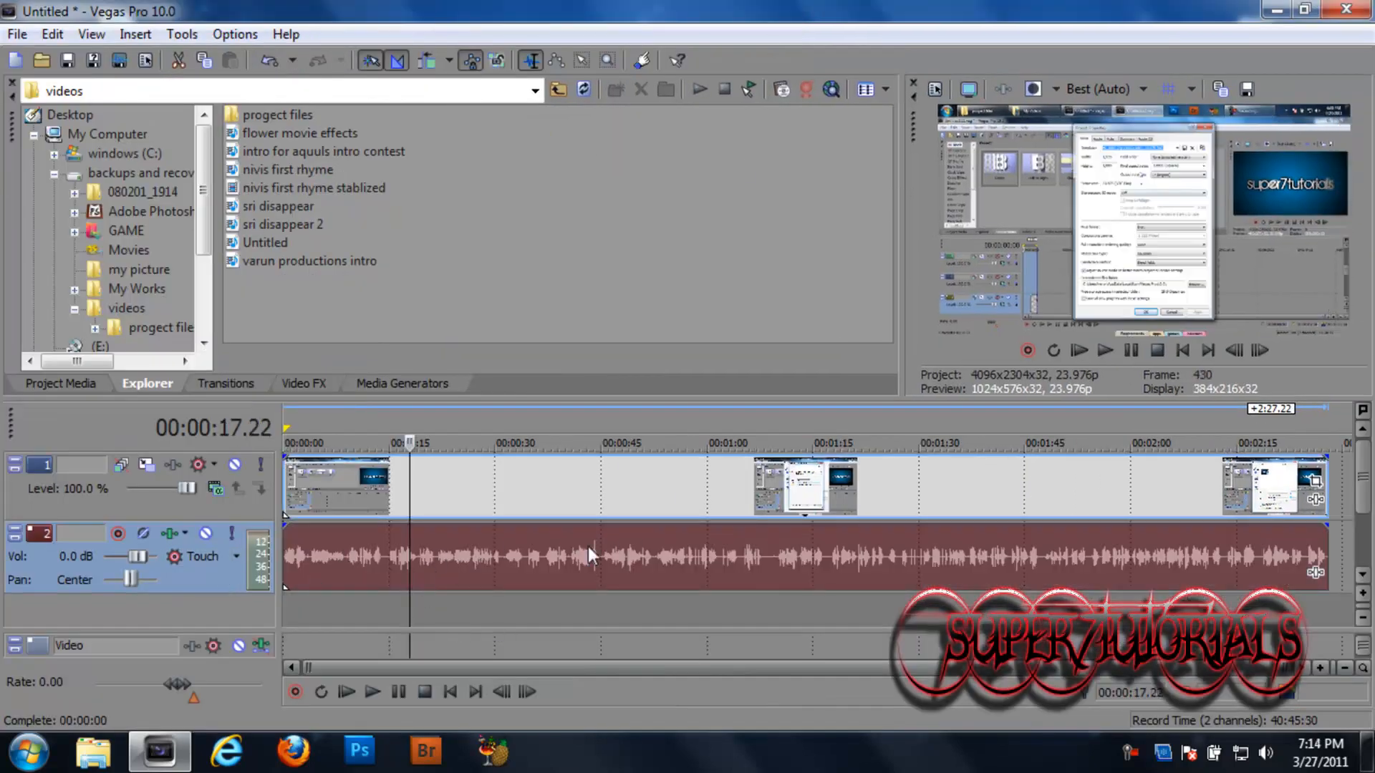
{"action": "mouse_move", "coordinate": [467, 569]}
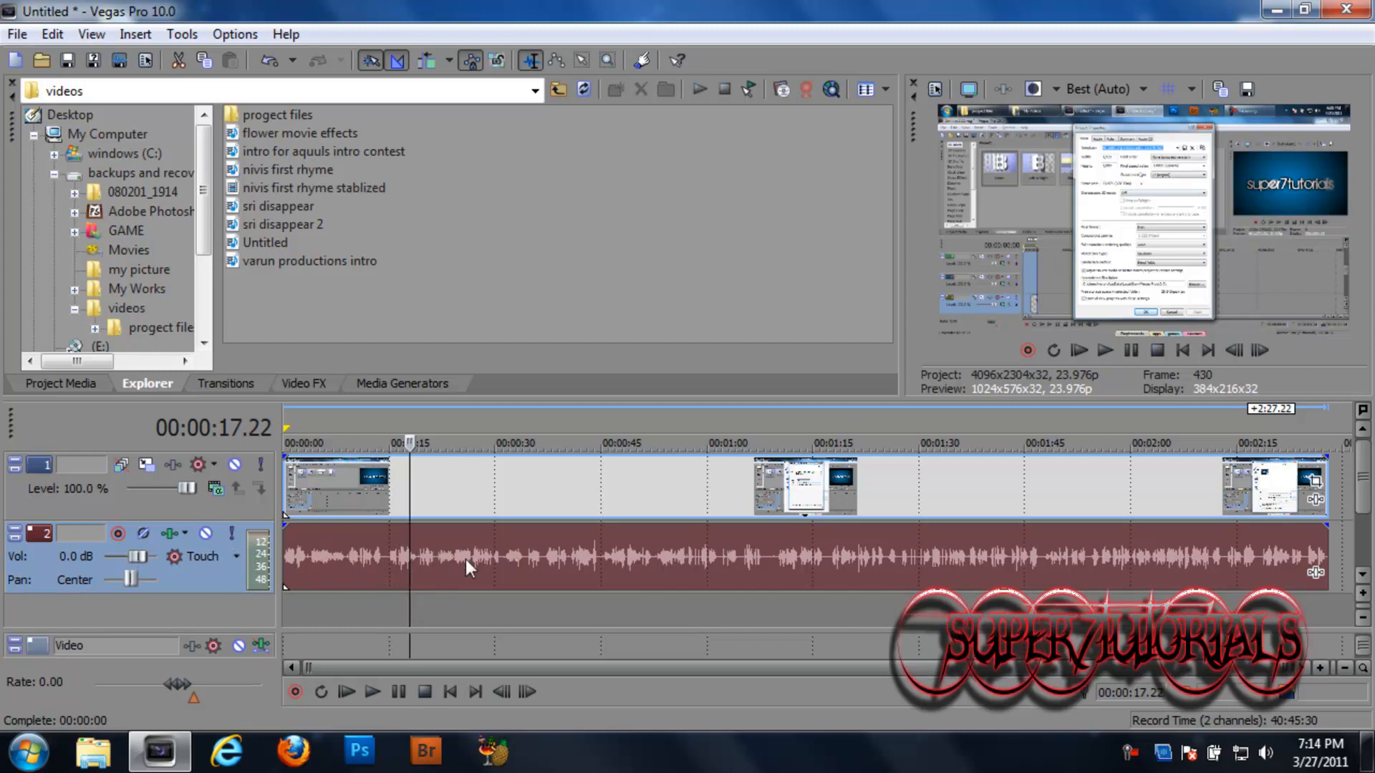
{"action": "mouse_move", "coordinate": [731, 580]}
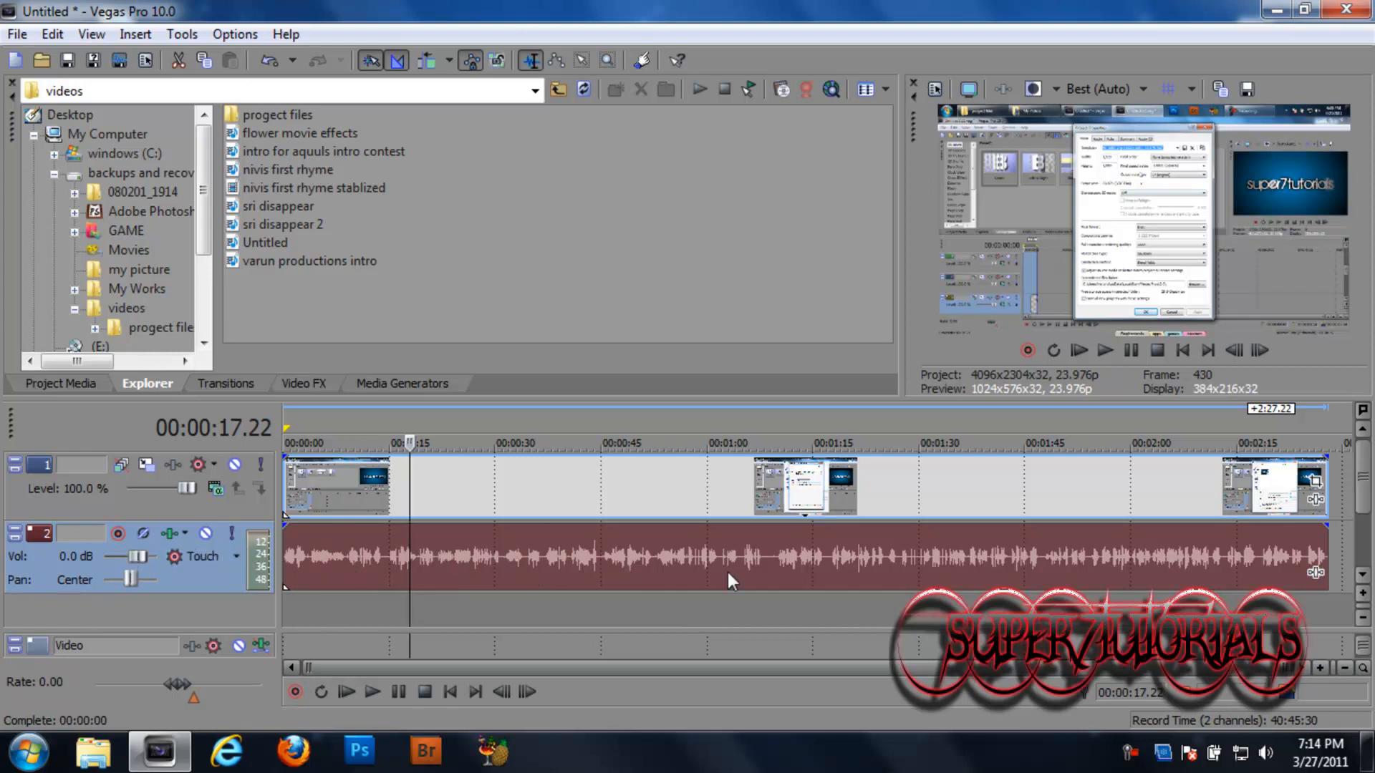
{"action": "mouse_move", "coordinate": [1104, 349]}
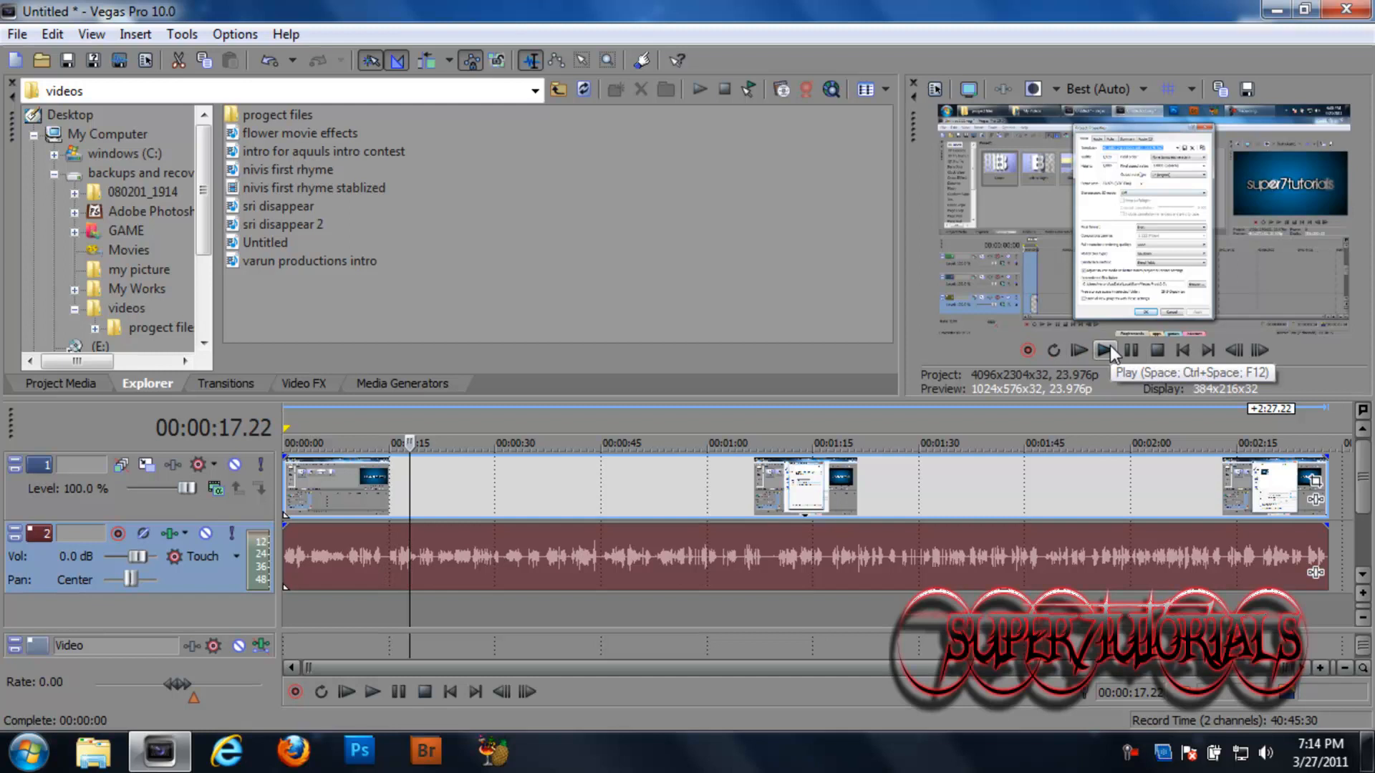
Play the project briefly to hear the voice, then stop and return to the start.
{"action": "left_click", "coordinate": [1078, 350]}
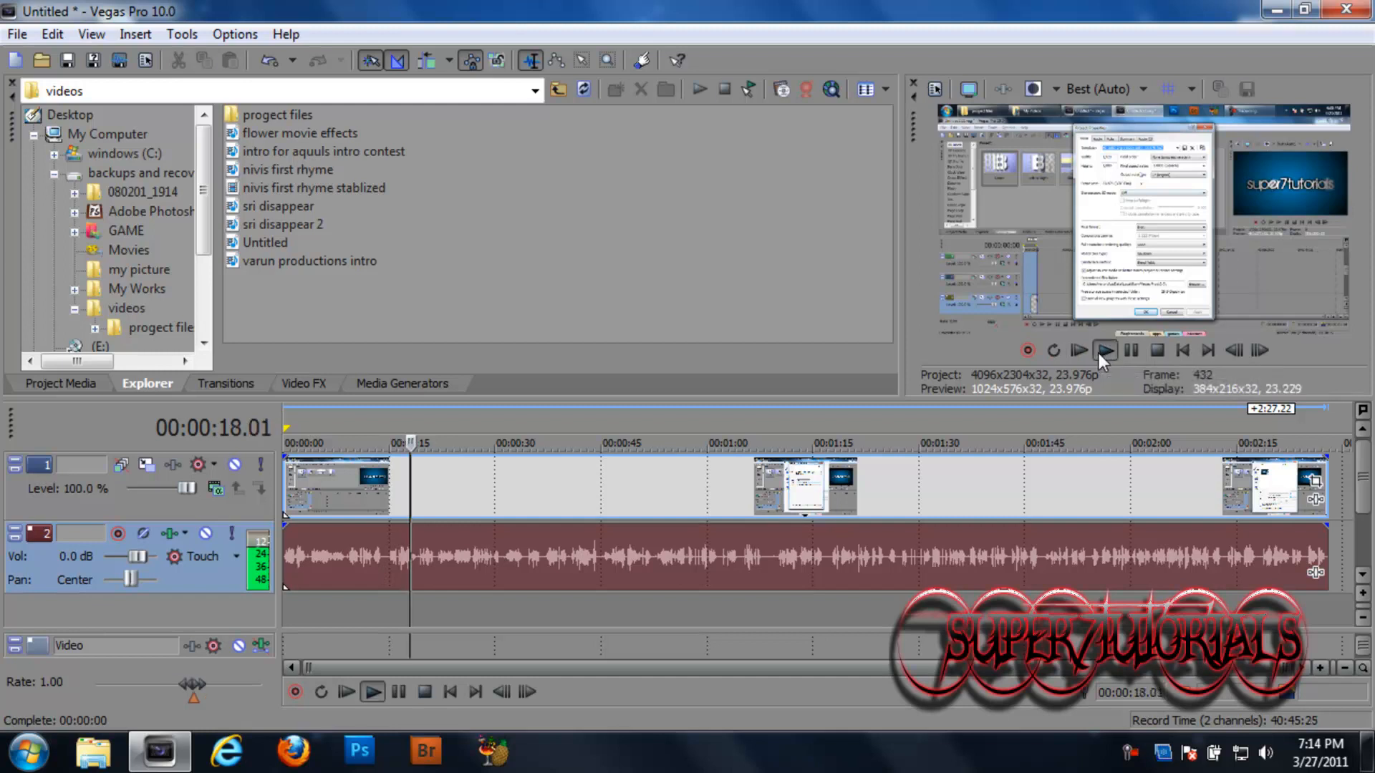
{"action": "left_click", "coordinate": [1079, 350]}
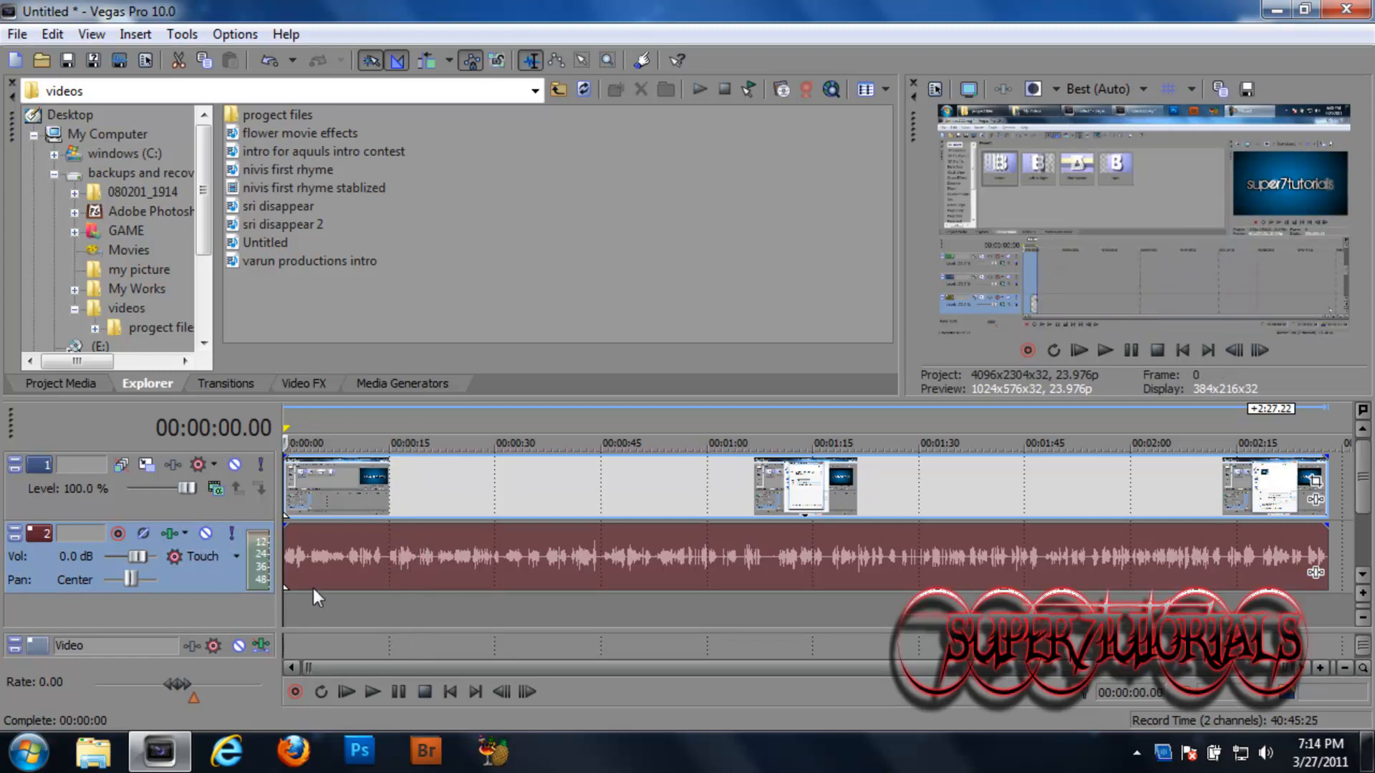
{"action": "mouse_move", "coordinate": [166, 534]}
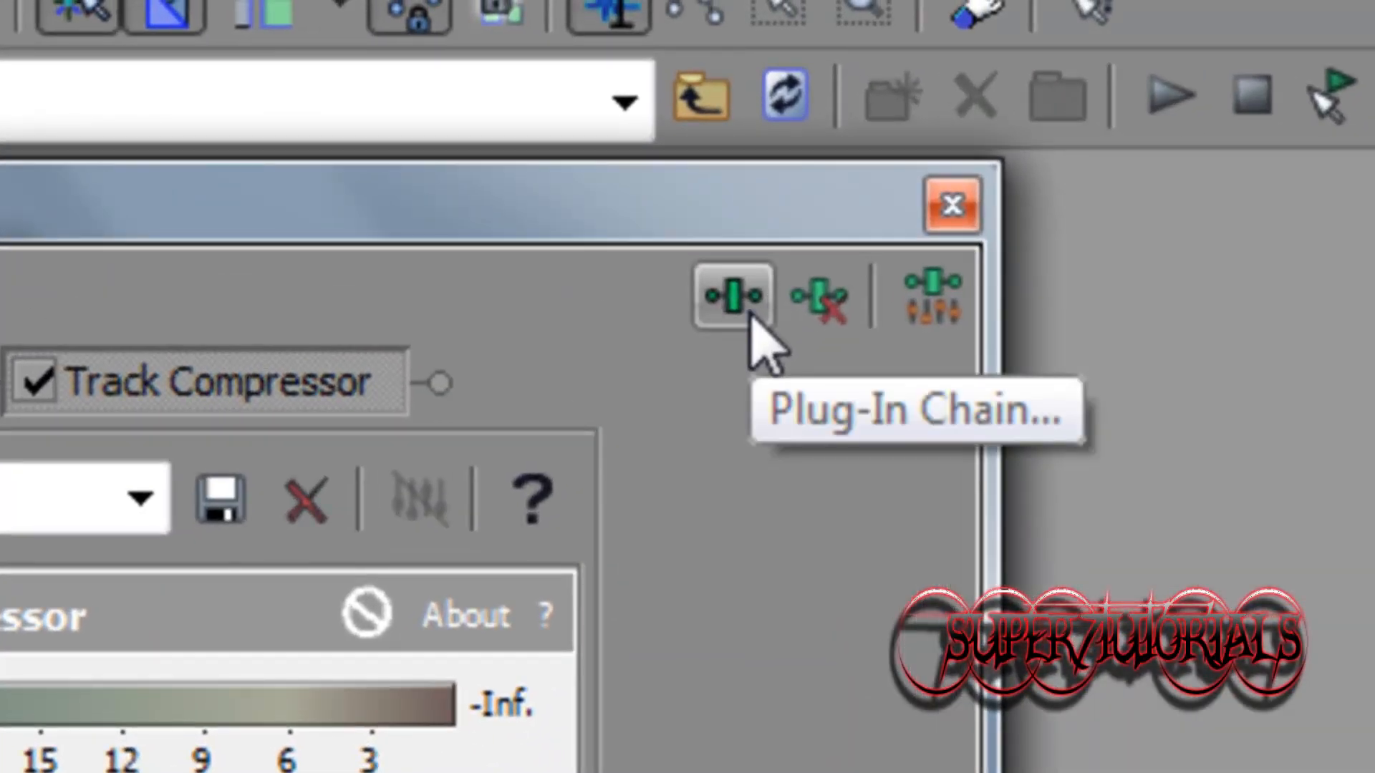
Add the Pitch Shift plug-in to track 2's chain after Track Compressor via the Plug-In Chooser.
{"action": "left_click", "coordinate": [731, 297]}
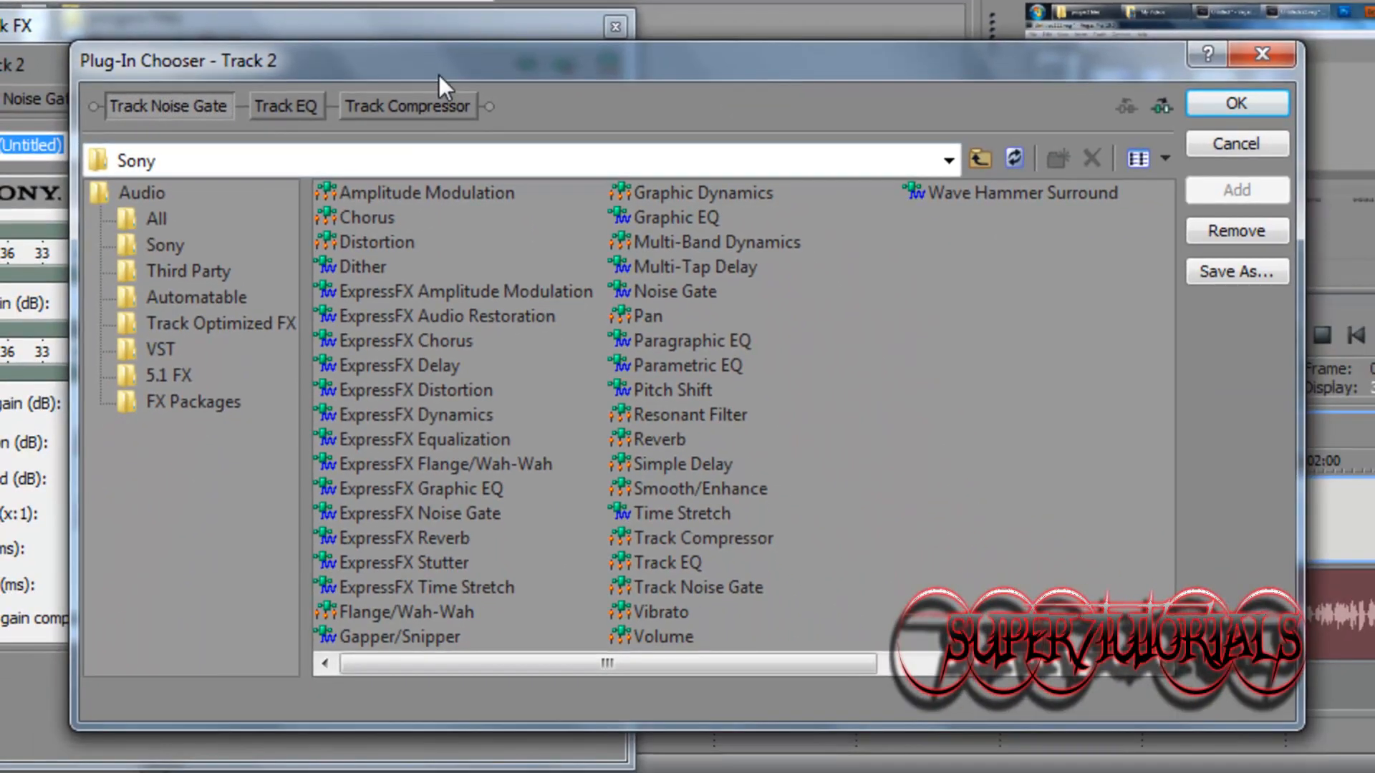
{"action": "mouse_move", "coordinate": [389, 276]}
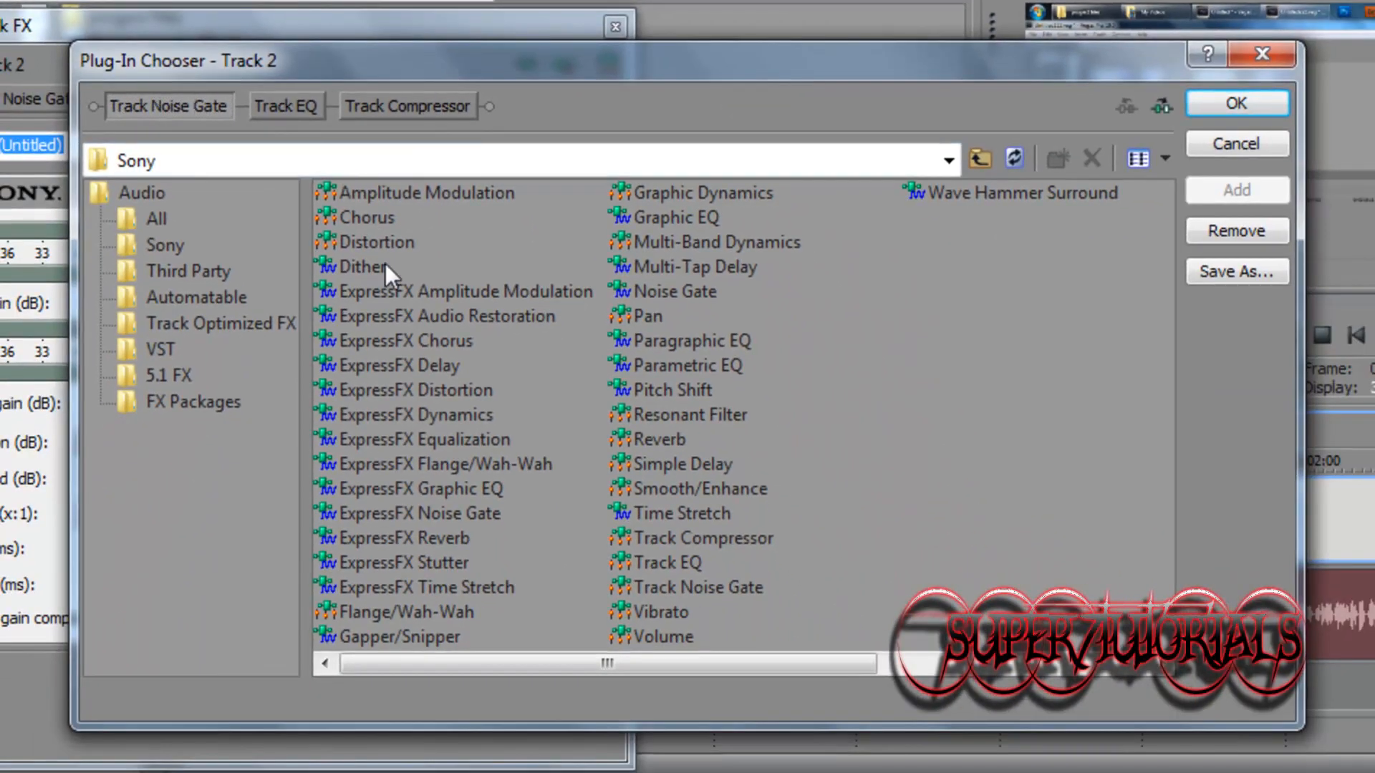
{"action": "mouse_move", "coordinate": [640, 406]}
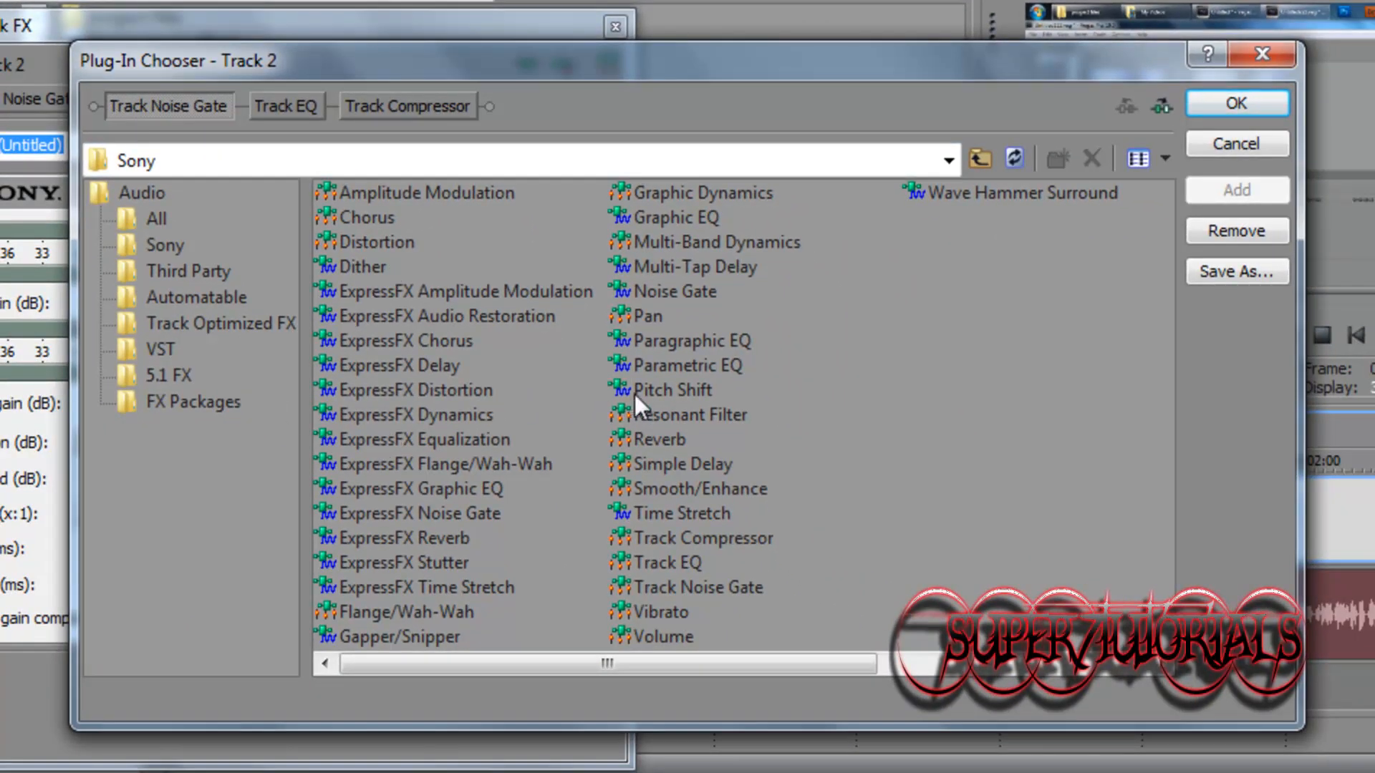
{"action": "left_click", "coordinate": [674, 389]}
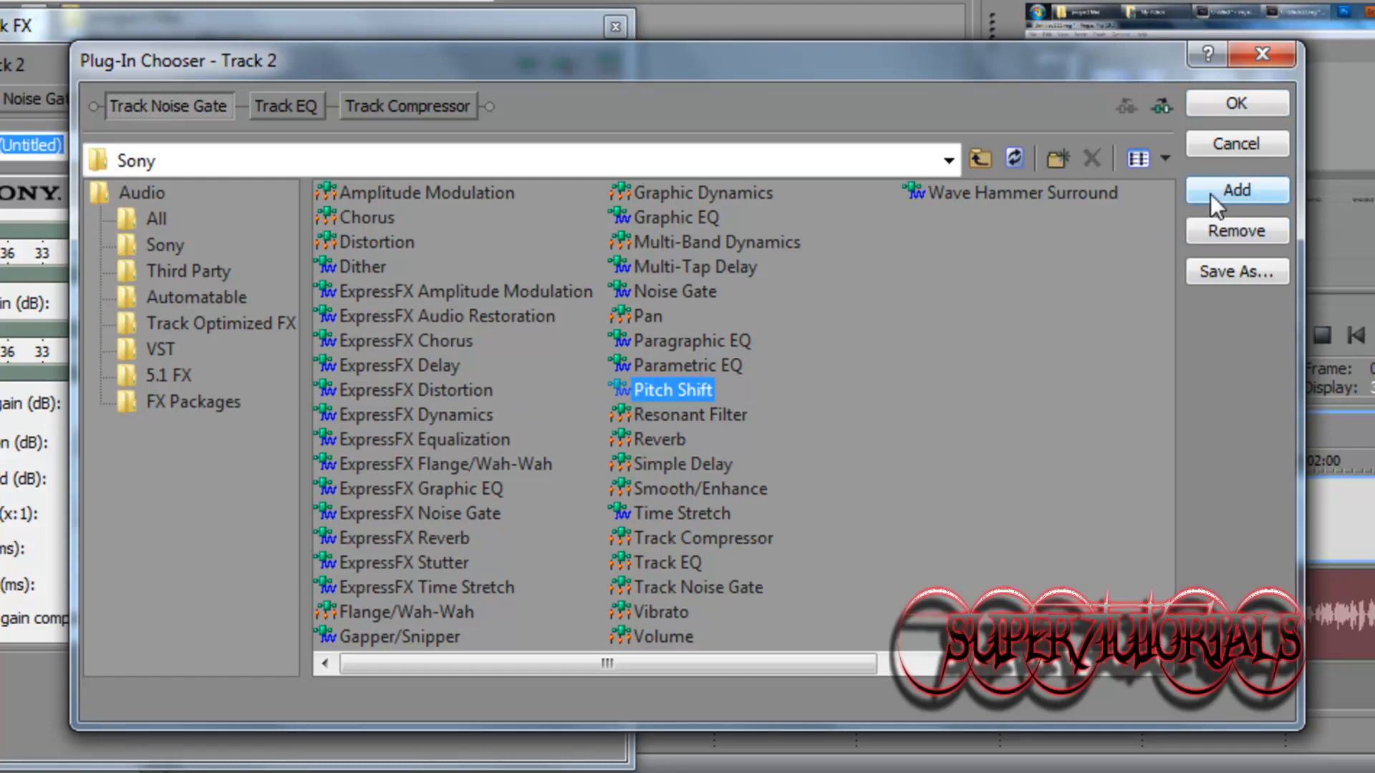
{"action": "left_click", "coordinate": [1236, 191]}
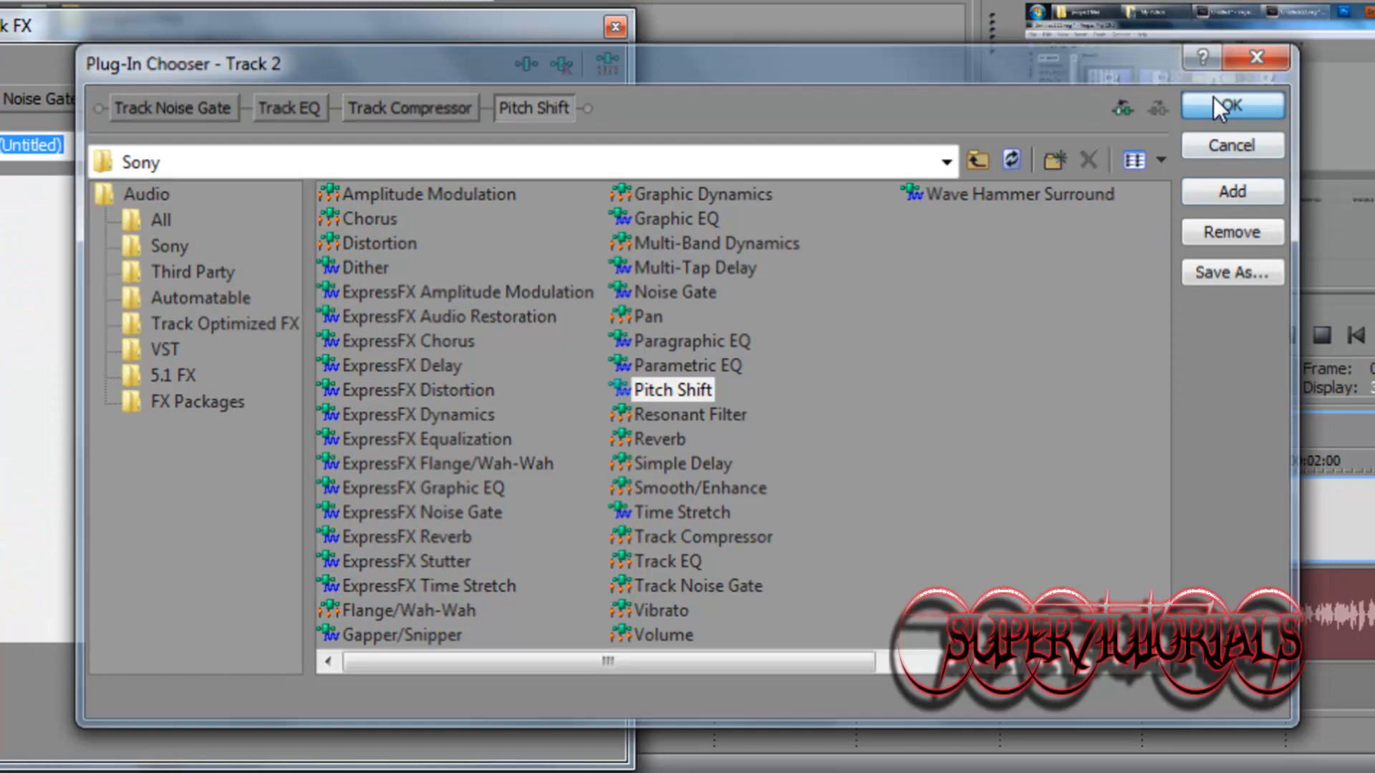
{"action": "left_click", "coordinate": [1231, 105]}
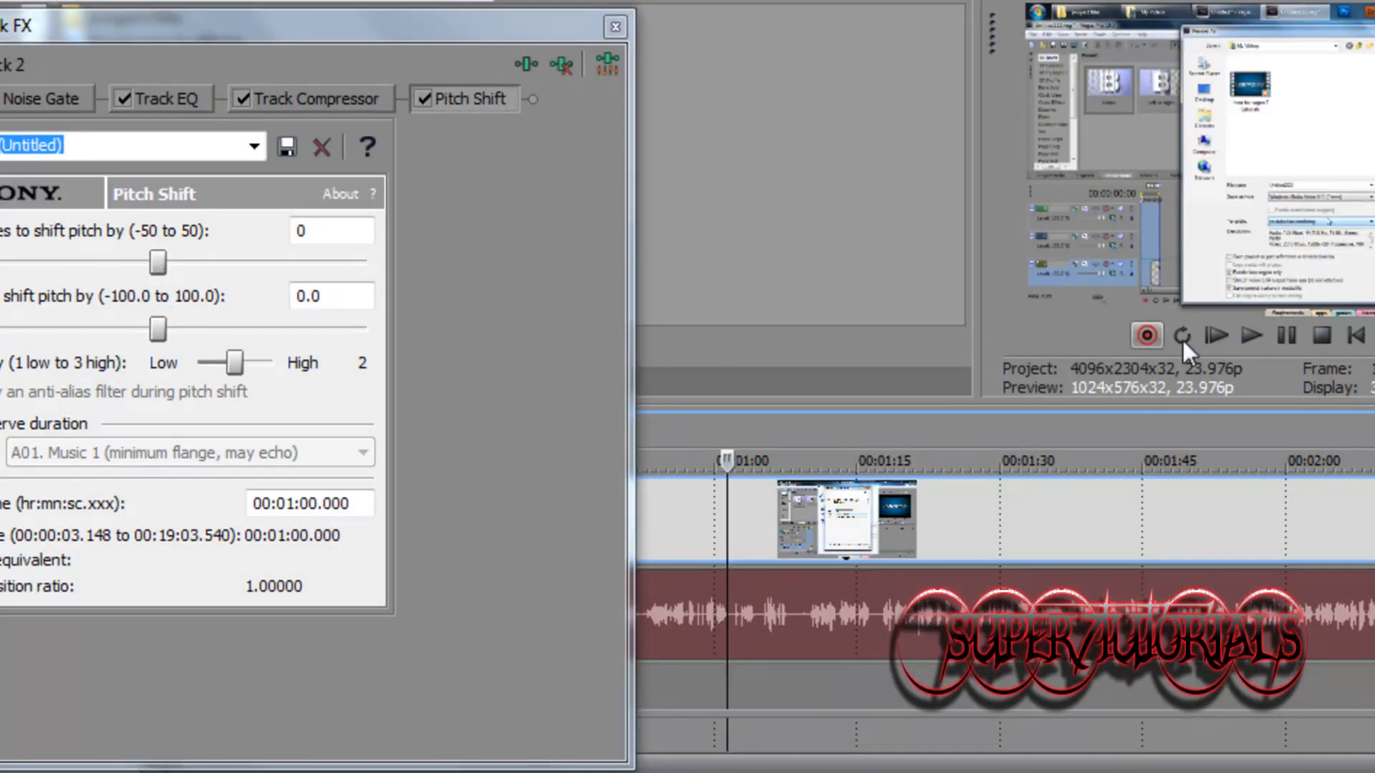
During playback, raise Pitch Shift through 5, 7 and 12 semitones, settling at 9 with lowered cents.
{"action": "left_click", "coordinate": [1251, 335]}
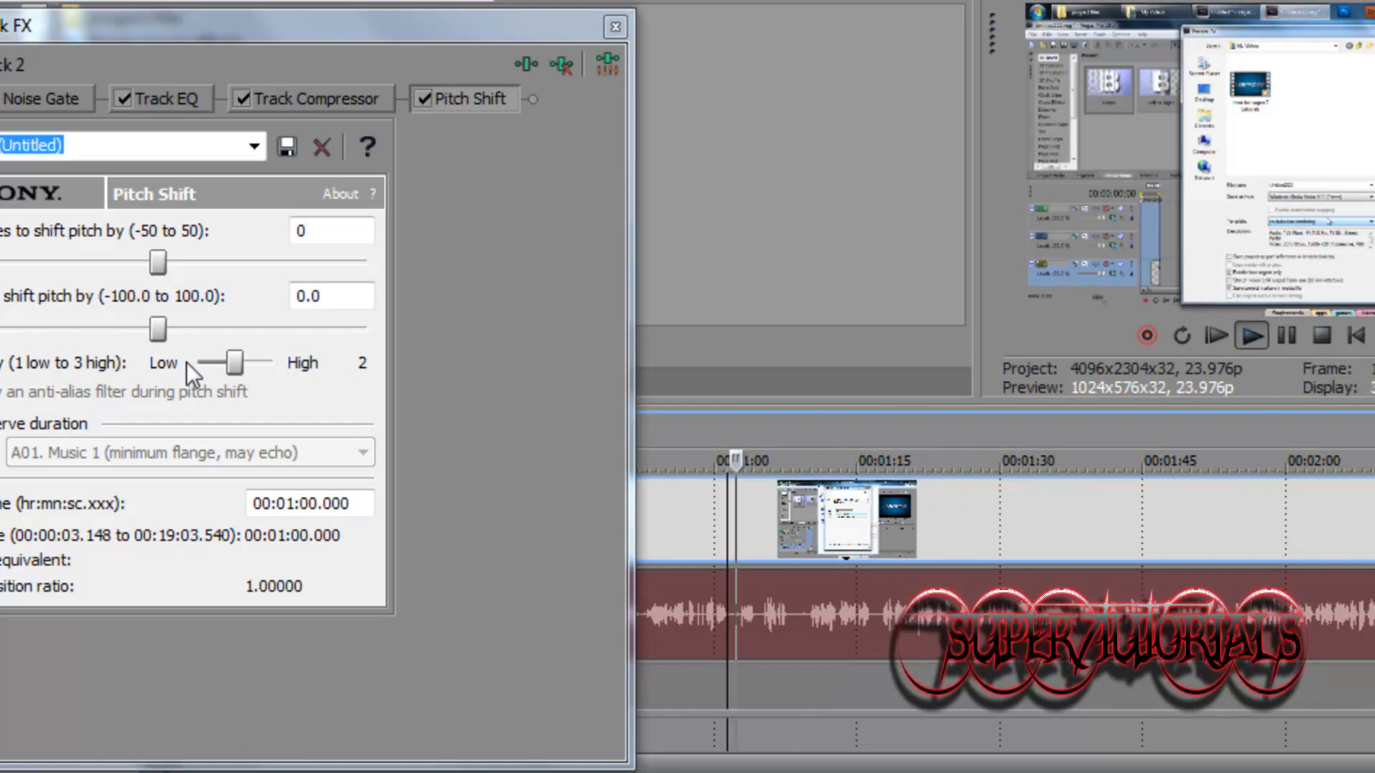
{"action": "left_click_drag", "start_coordinate": [158, 263], "coordinate": [181, 263]}
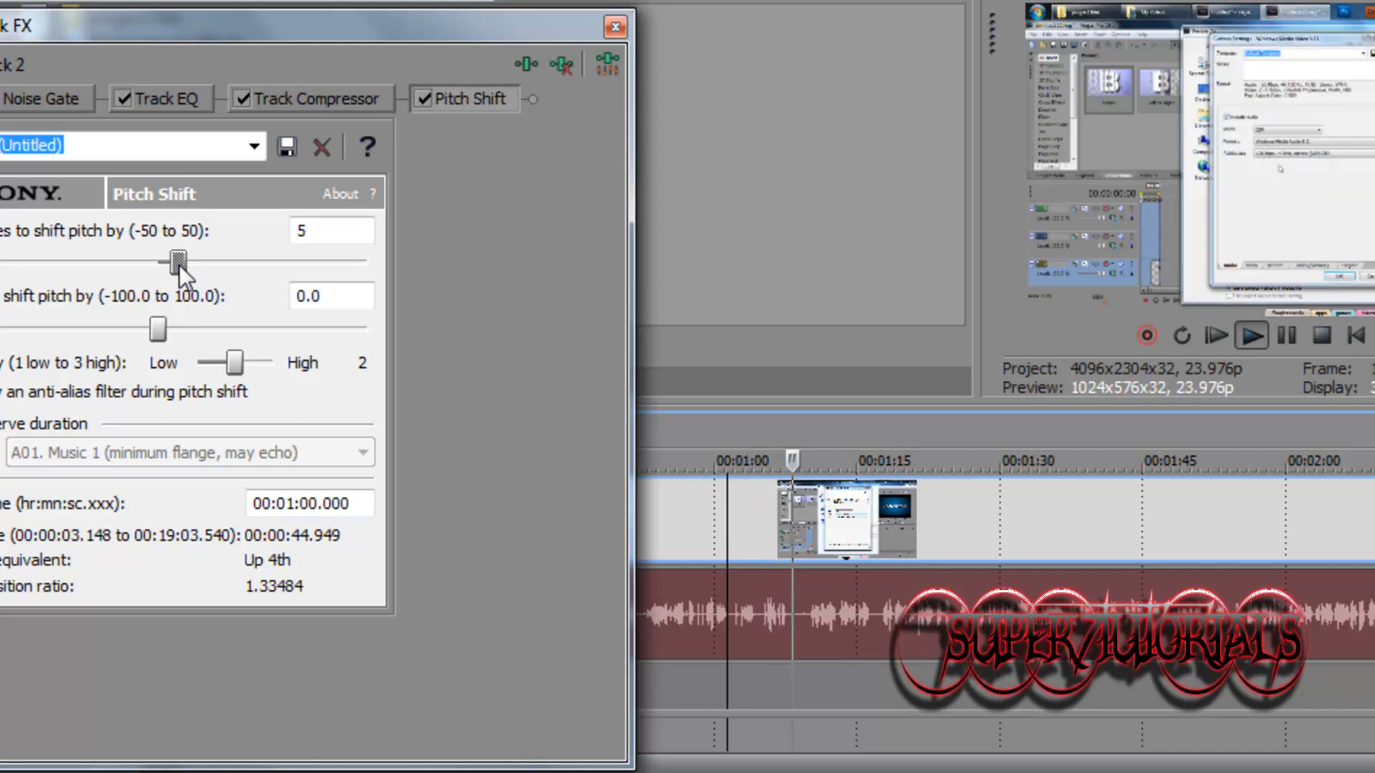
{"action": "left_click_drag", "start_coordinate": [175, 262], "coordinate": [185, 262]}
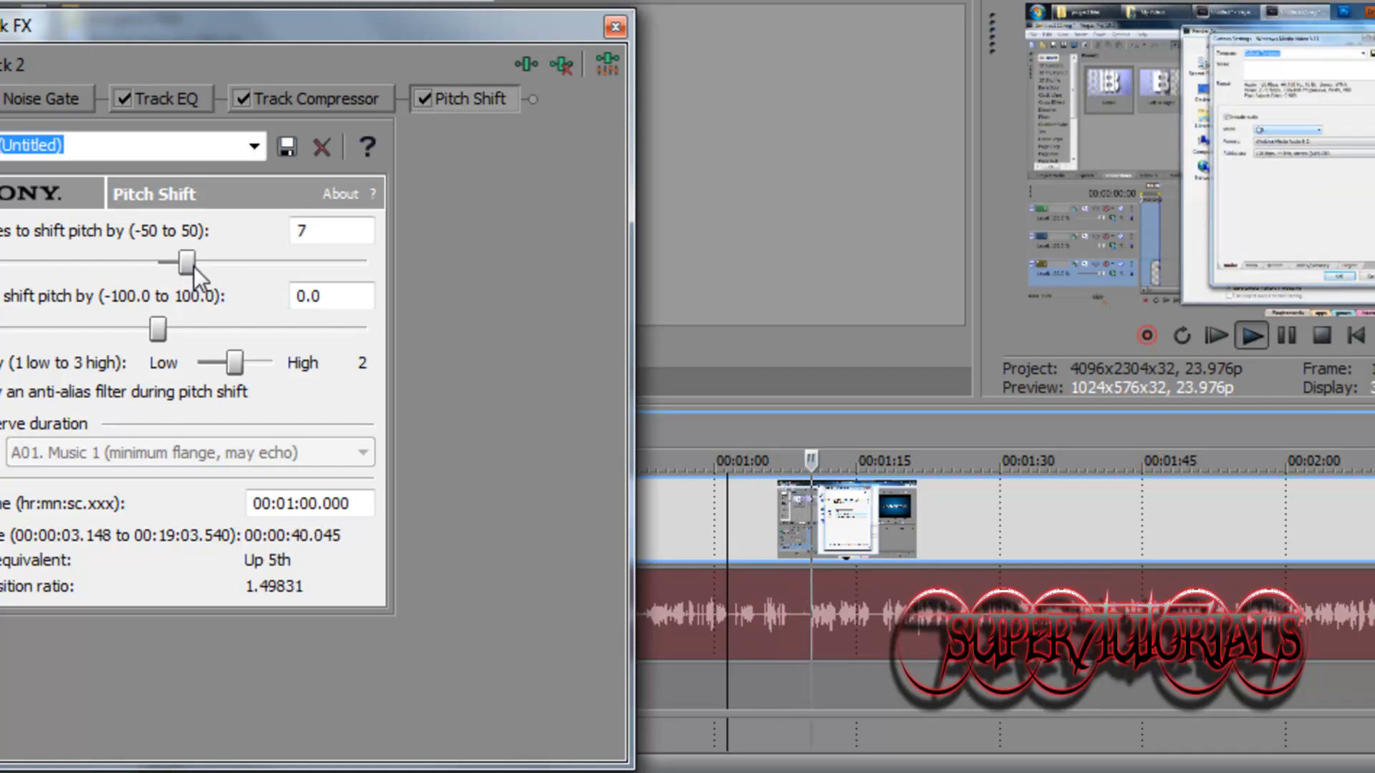
{"action": "left_click_drag", "start_coordinate": [182, 262], "coordinate": [208, 262]}
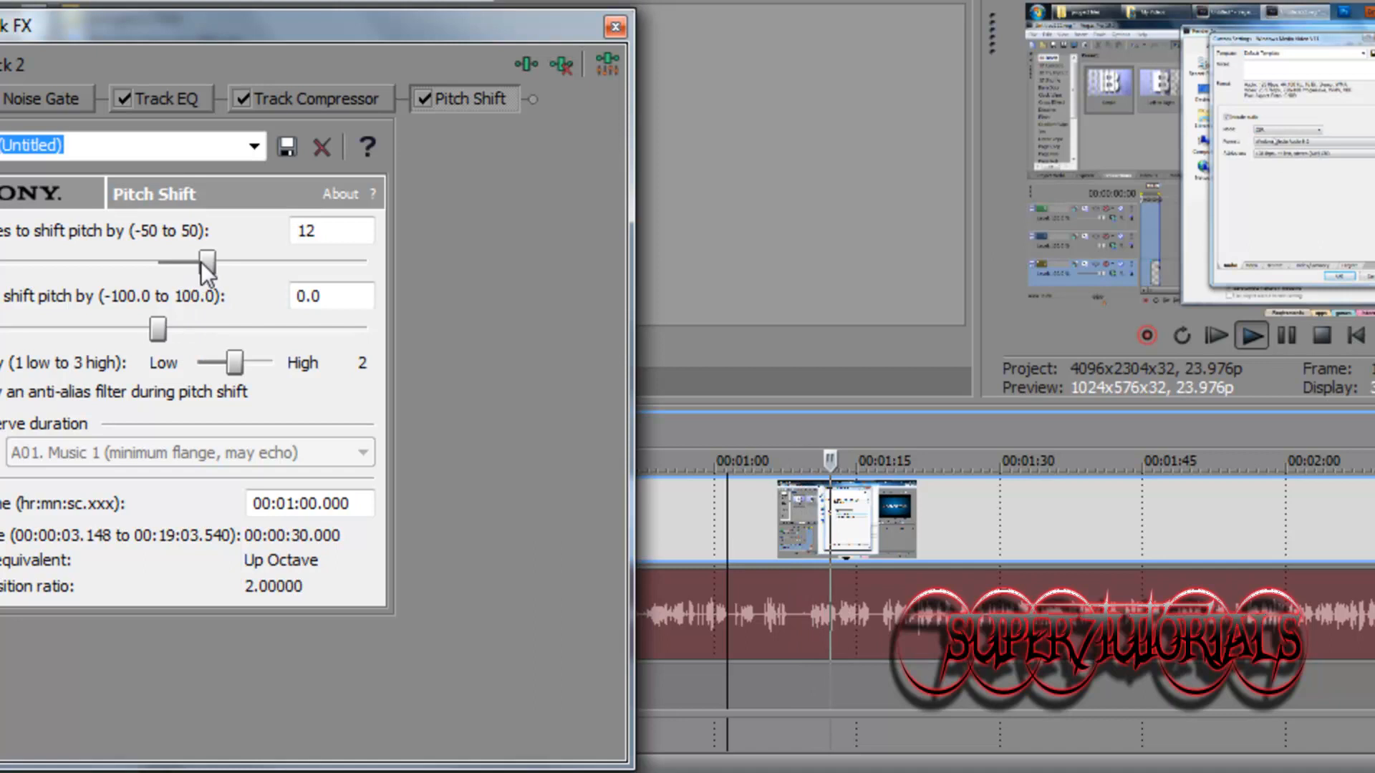
{"action": "left_click_drag", "start_coordinate": [208, 260], "coordinate": [187, 260]}
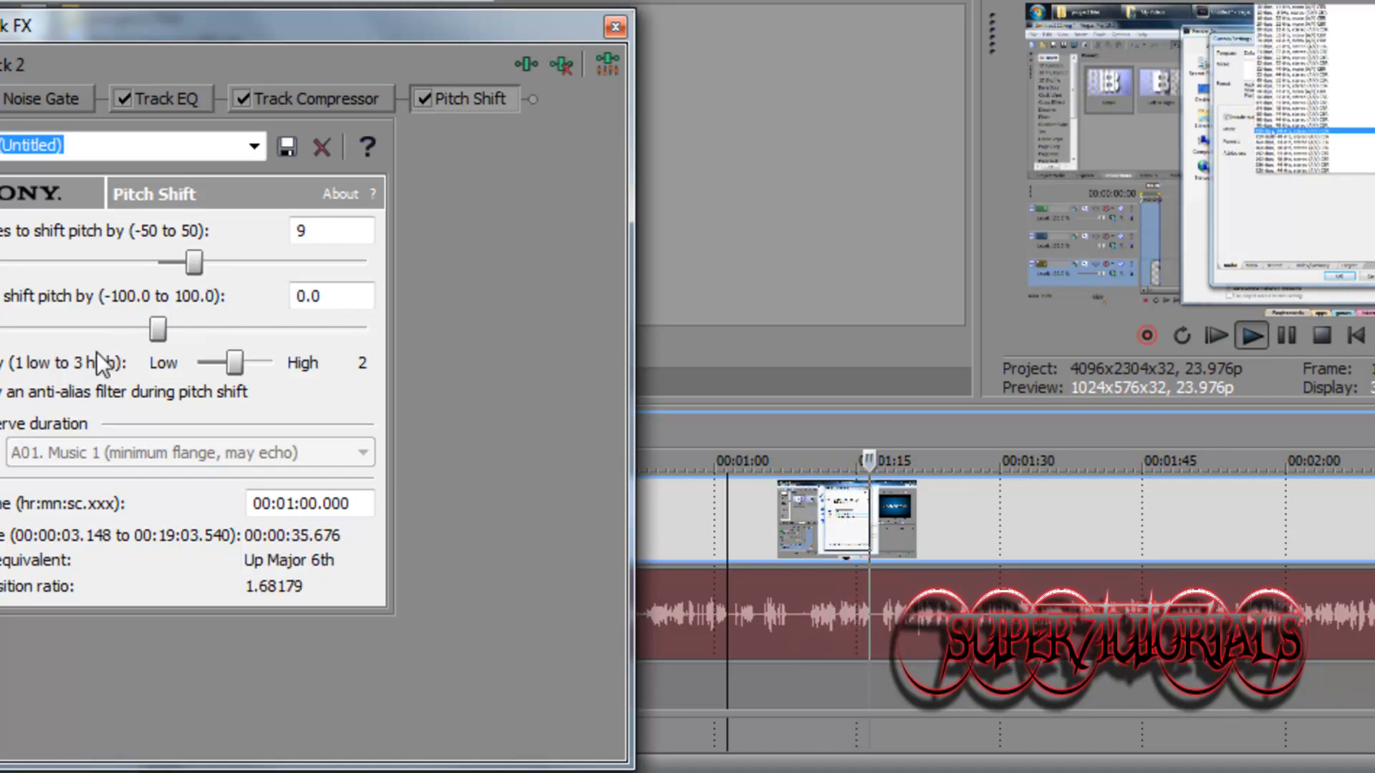
{"action": "left_click_drag", "start_coordinate": [193, 331], "coordinate": [123, 330]}
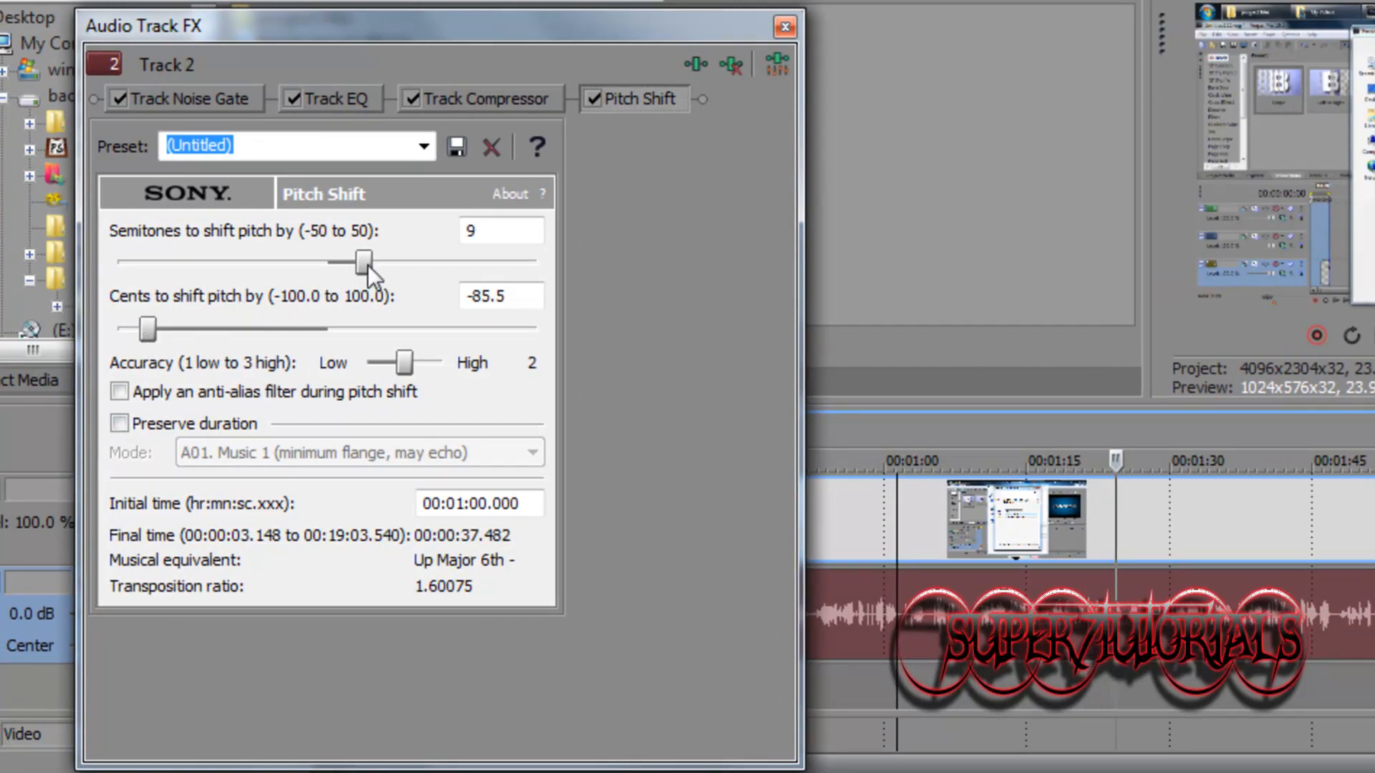
Set Pitch Shift to 6 semitones and +52.7 cents, then close the track effects window.
{"action": "left_click_drag", "start_coordinate": [364, 263], "coordinate": [350, 264]}
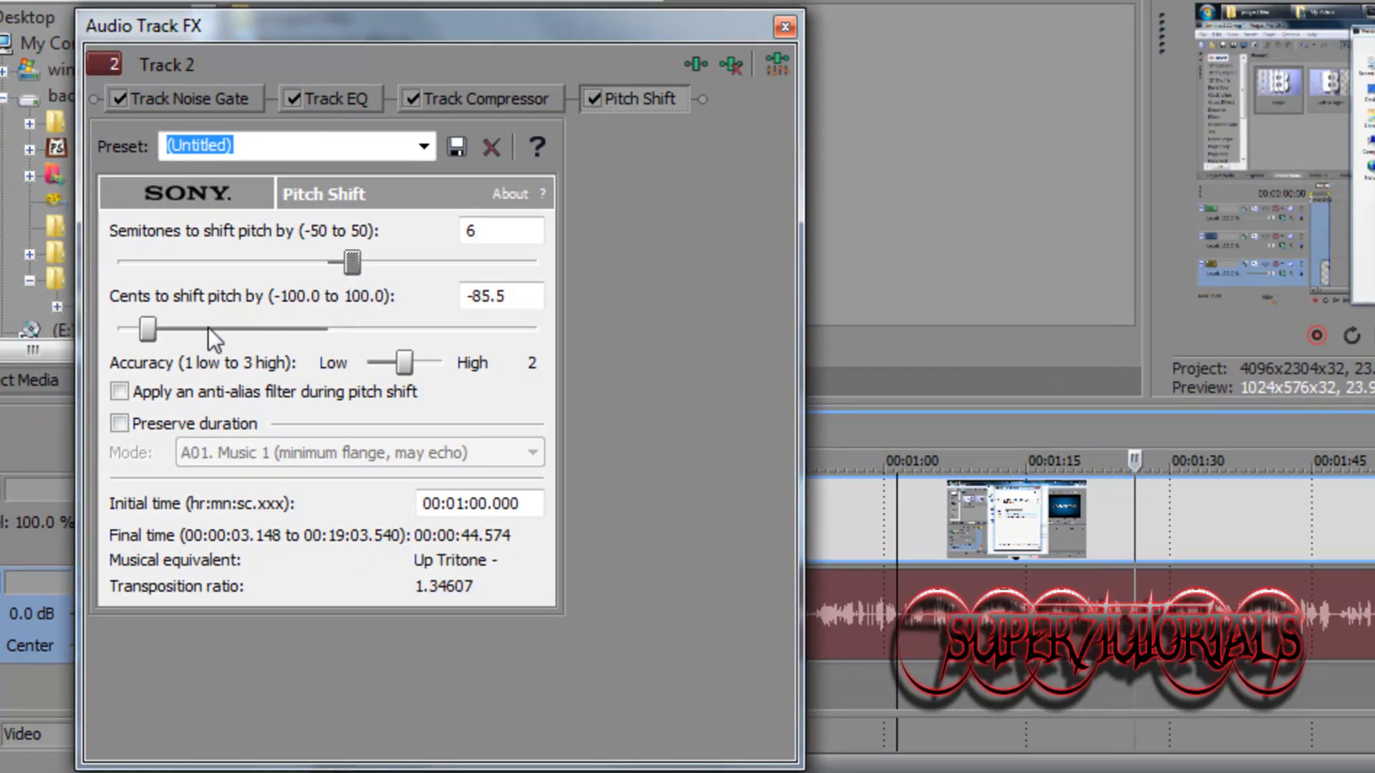
{"action": "left_click_drag", "start_coordinate": [149, 330], "coordinate": [174, 330]}
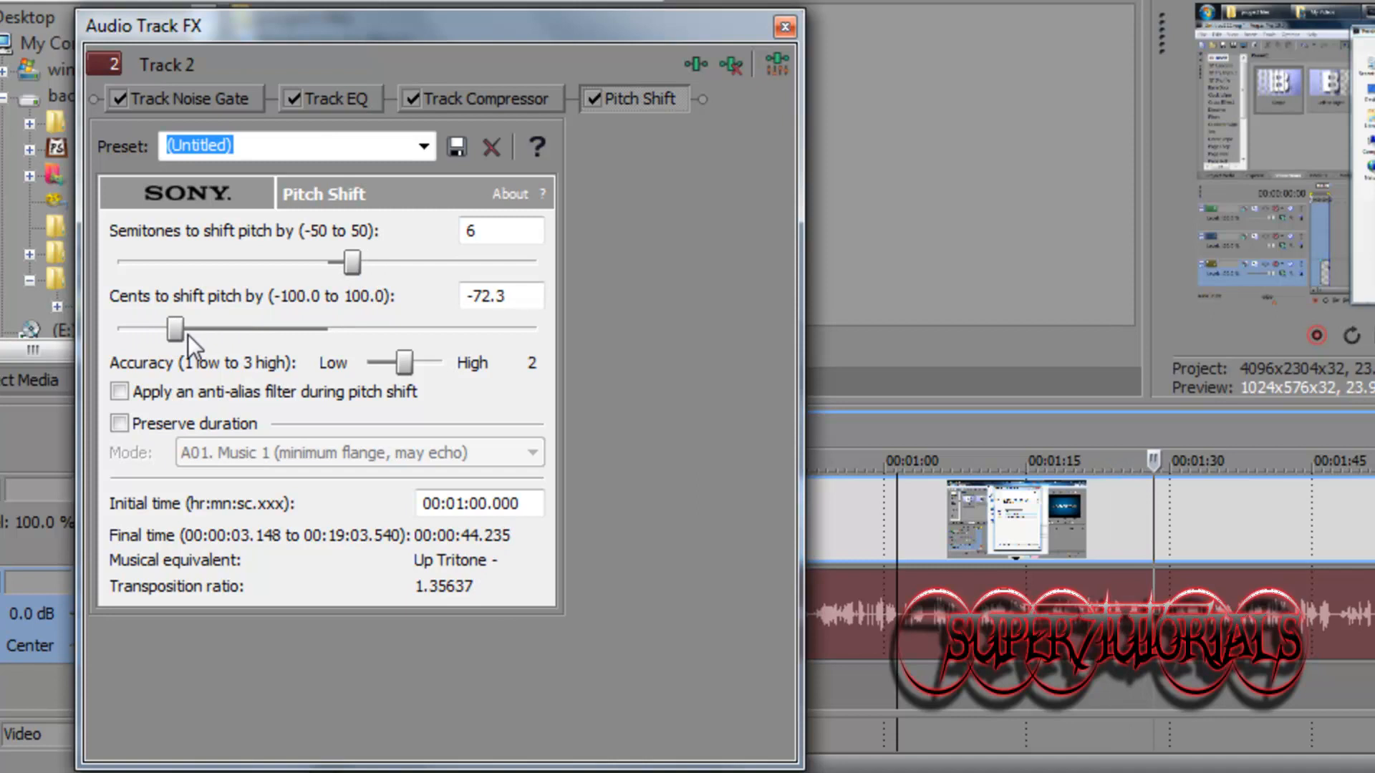
{"action": "left_click_drag", "start_coordinate": [175, 328], "coordinate": [297, 328]}
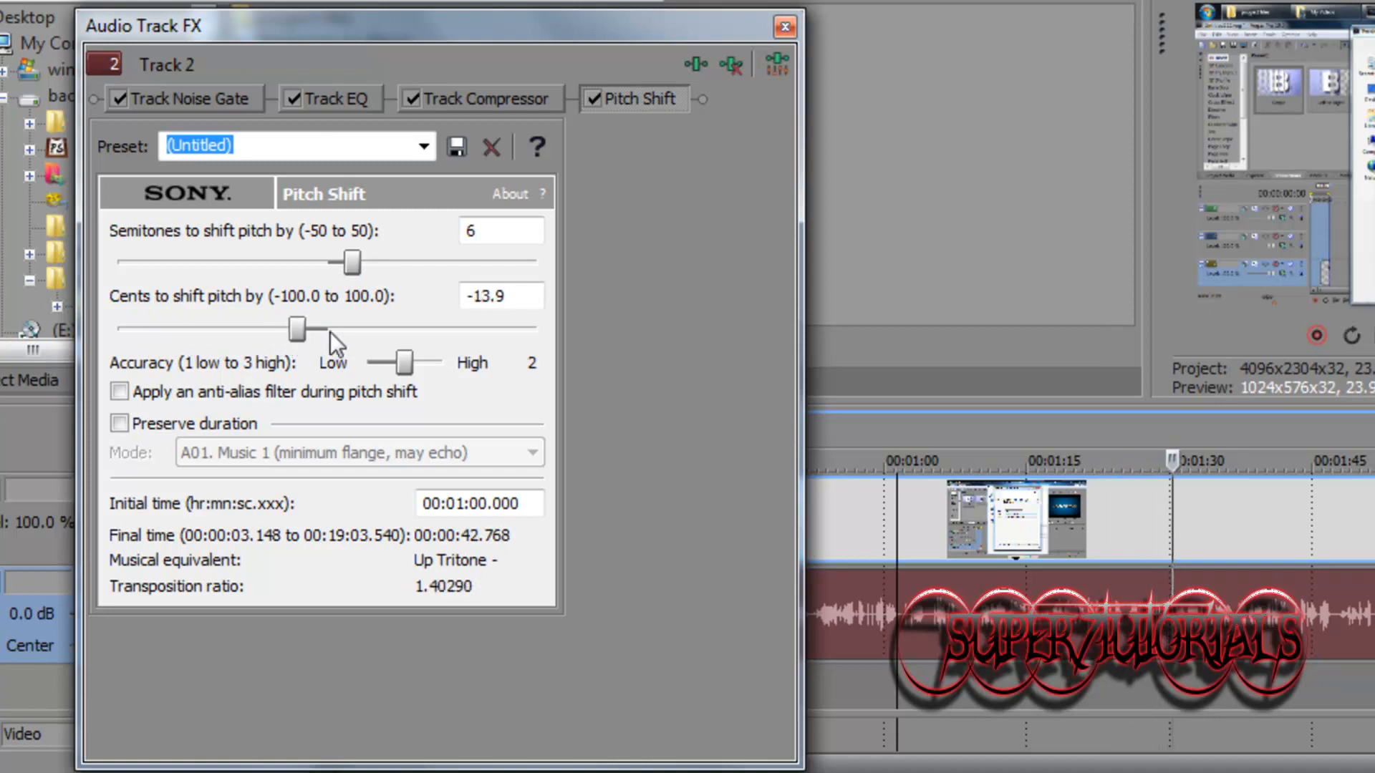
{"action": "left_click_drag", "start_coordinate": [296, 326], "coordinate": [470, 326]}
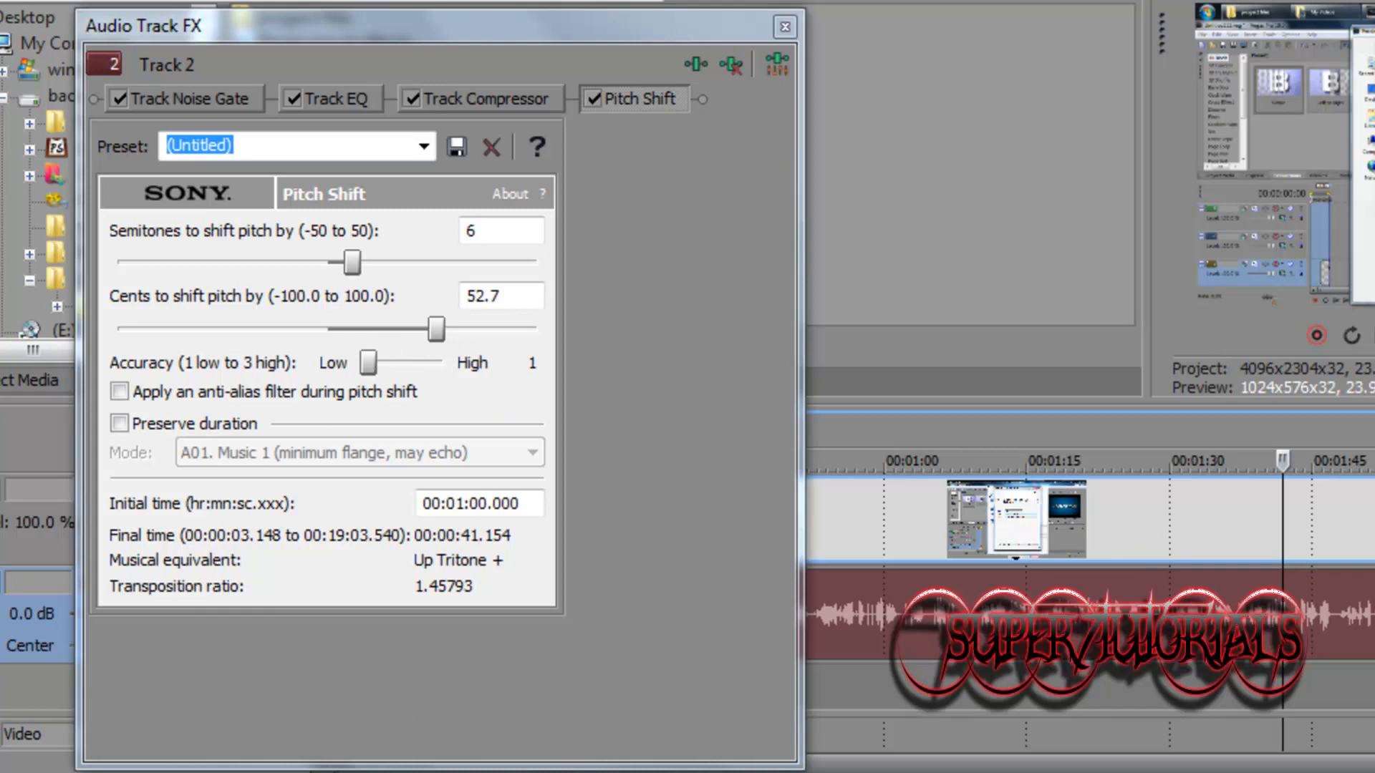
{"action": "left_click", "coordinate": [784, 25]}
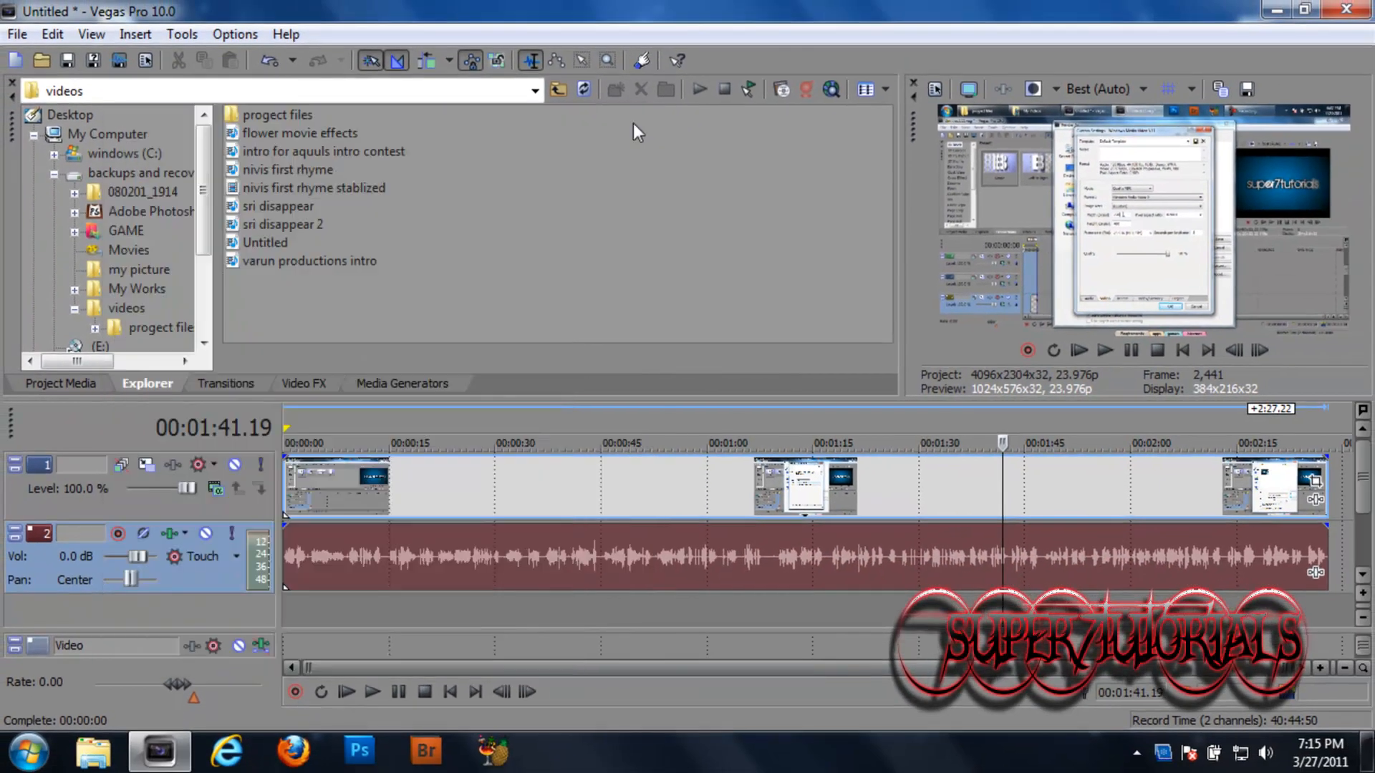
Stop playback so the cursor returns to the project start.
{"action": "left_click", "coordinate": [462, 443]}
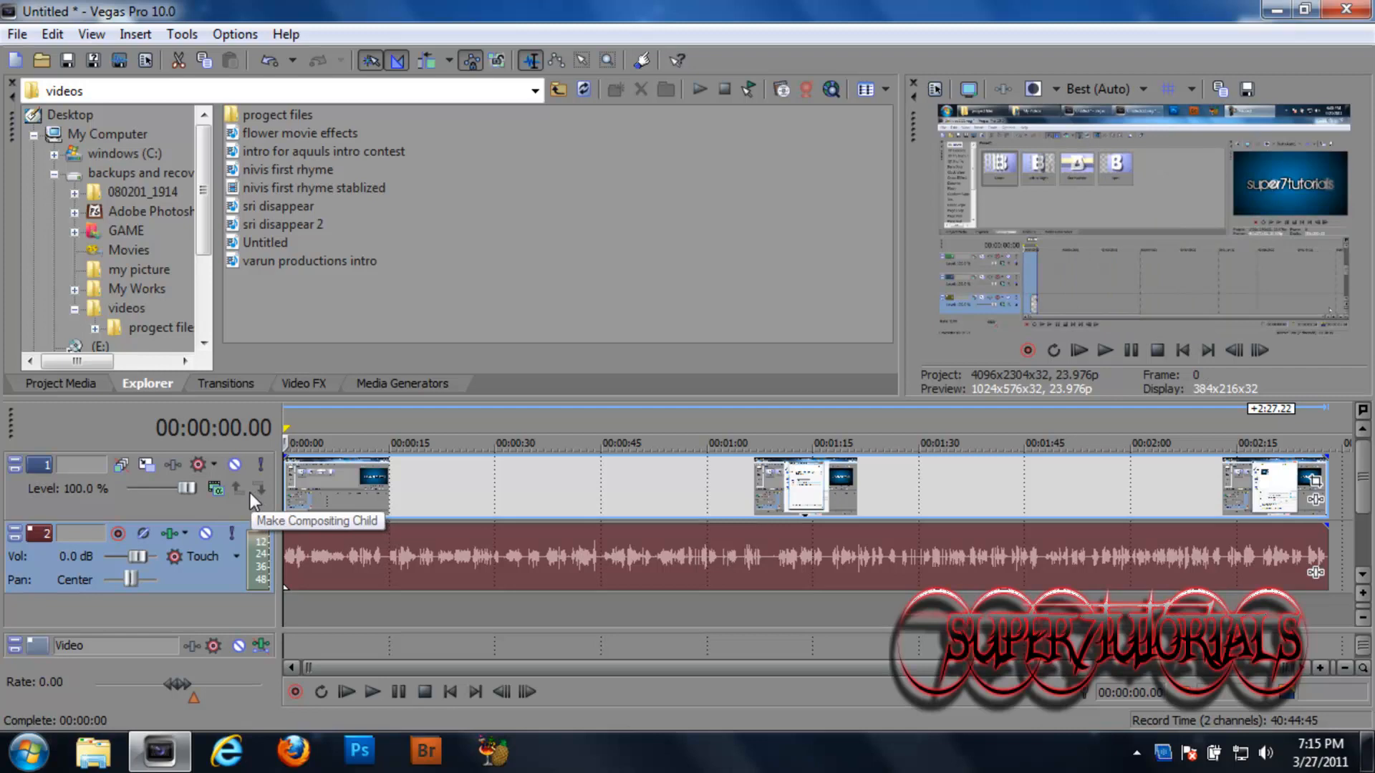
{"action": "mouse_move", "coordinate": [260, 489]}
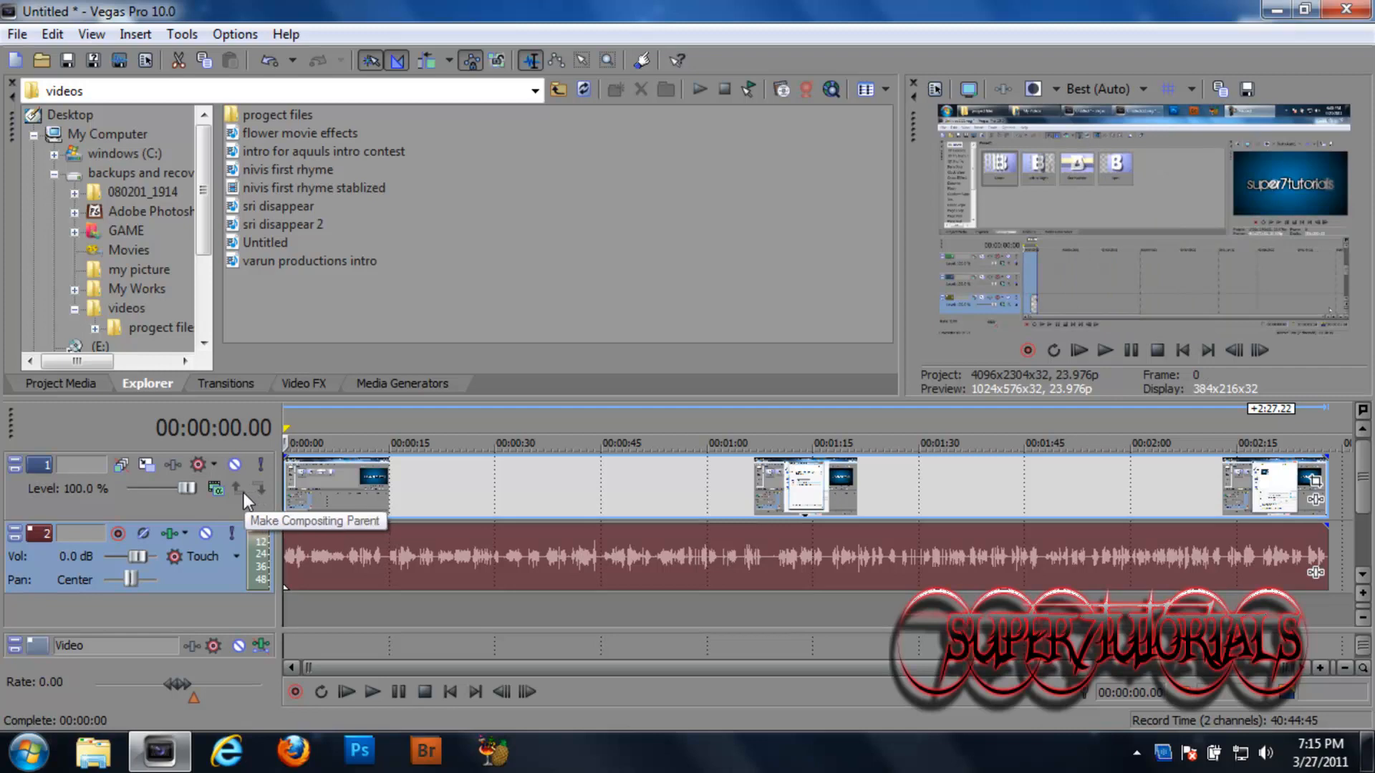